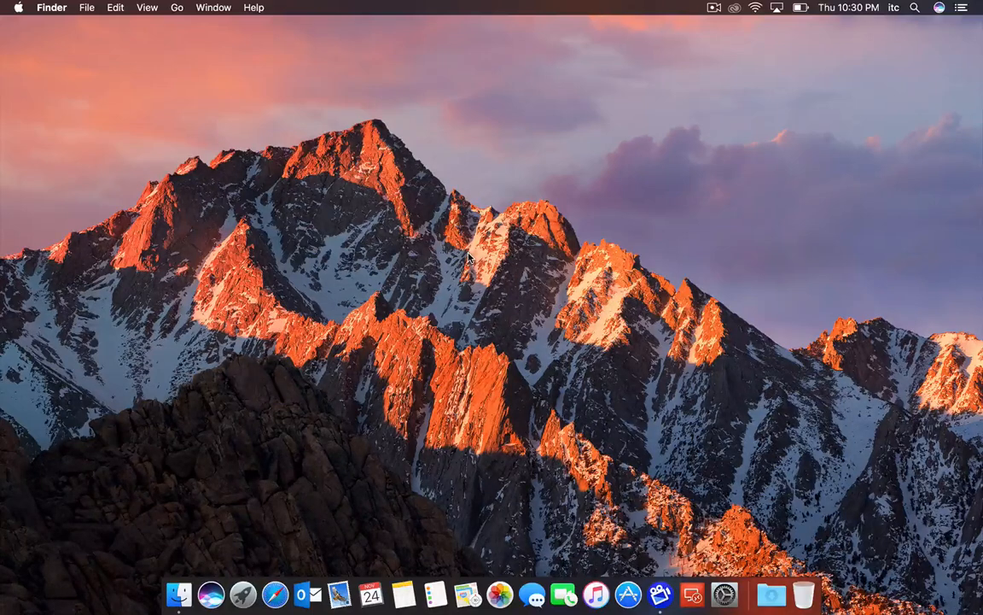
mouse_move(86, 54)
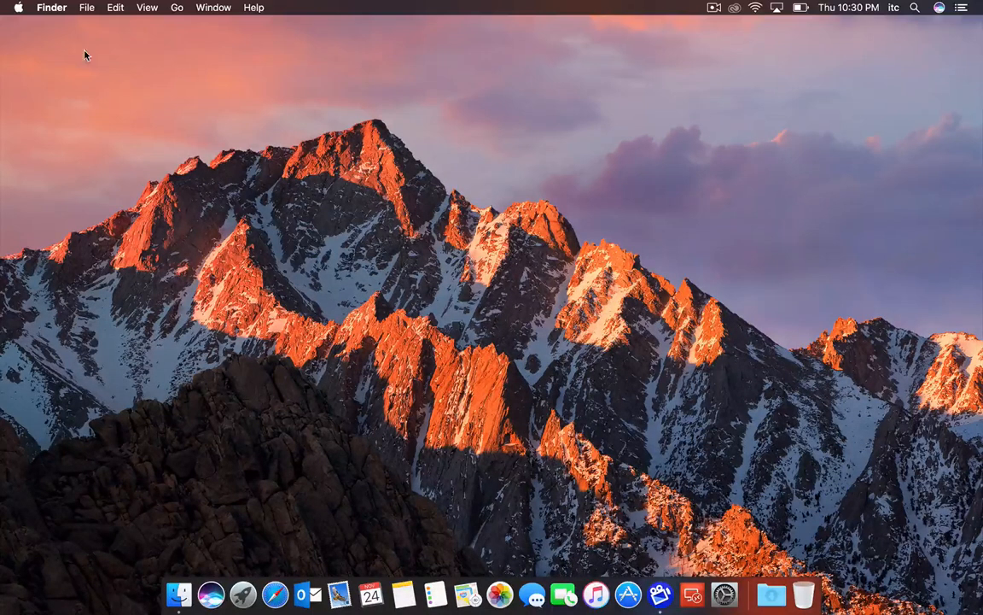
Step: View the About This Mac information from the Apple menu and dismiss it
click(17, 7)
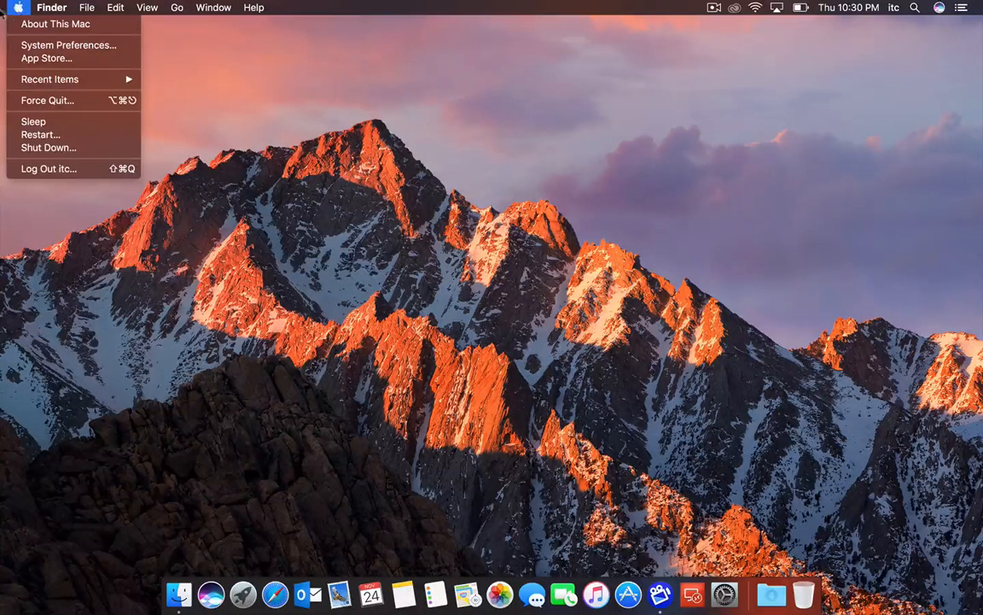
mouse_move(291, 110)
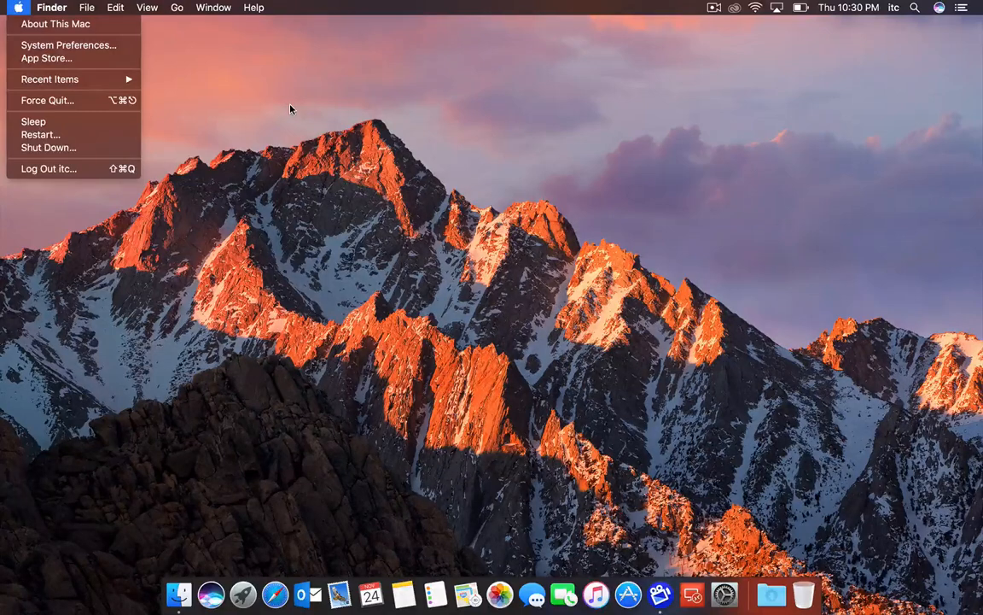
click(55, 24)
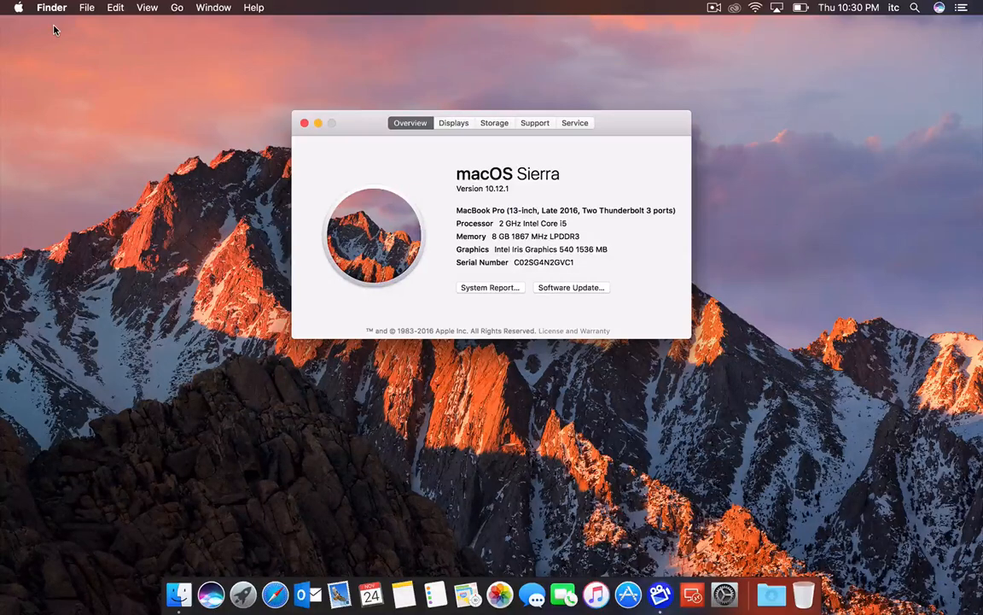
mouse_move(45, 34)
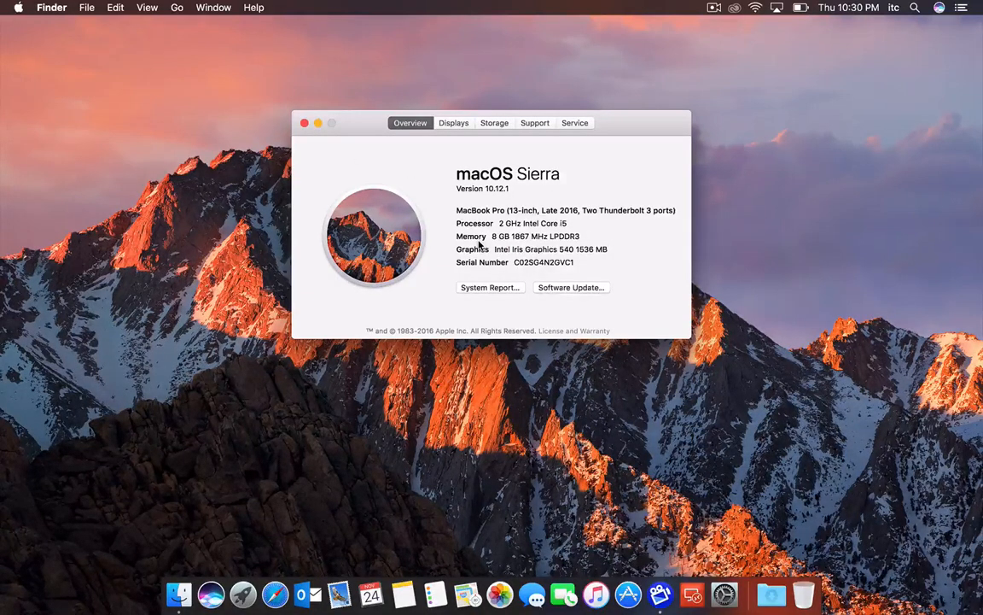
mouse_move(265, 92)
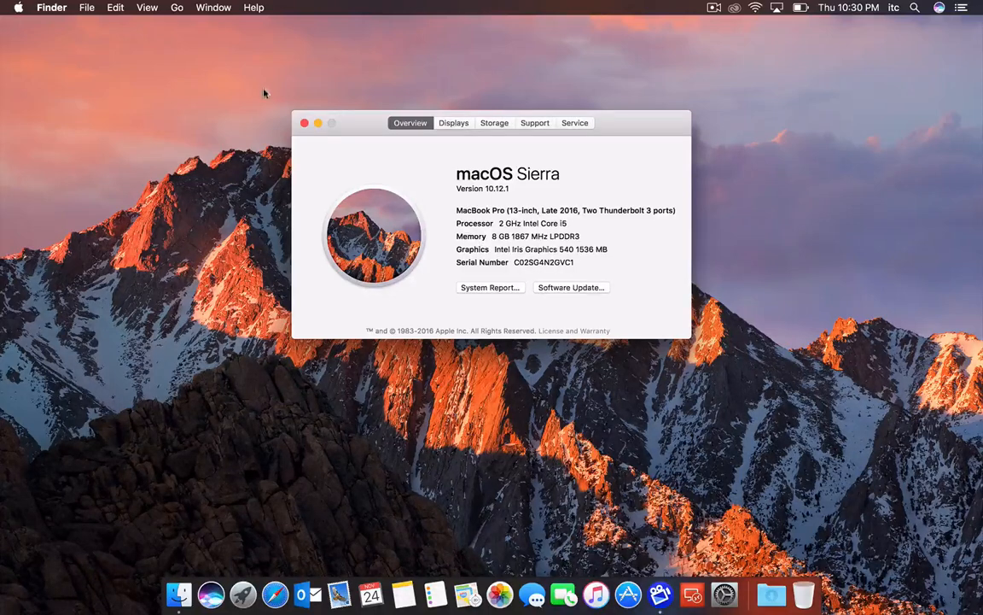
click(304, 123)
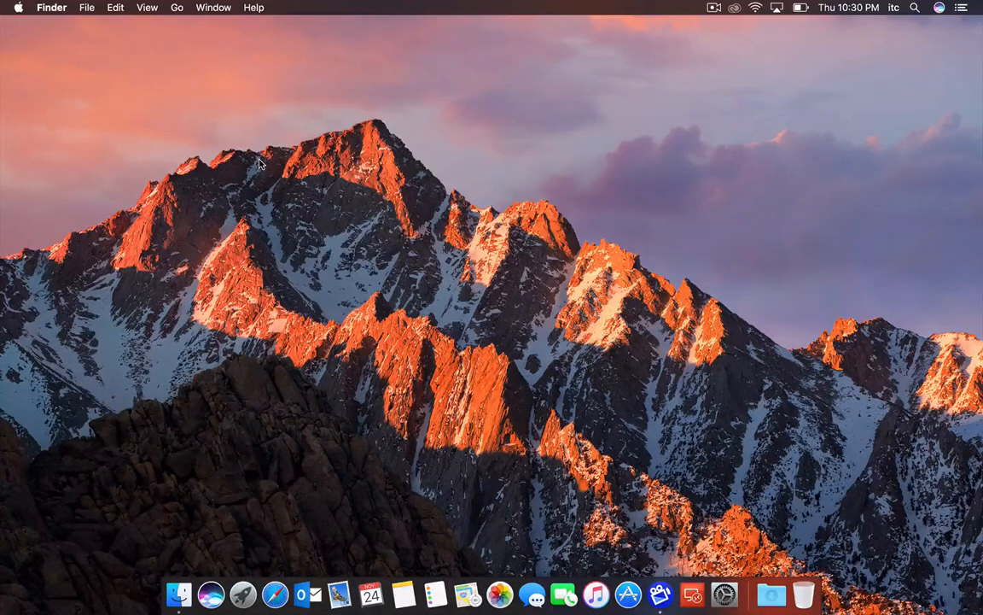
Step: Bring up the Users & Groups pane showing the admin account and other users
click(17, 7)
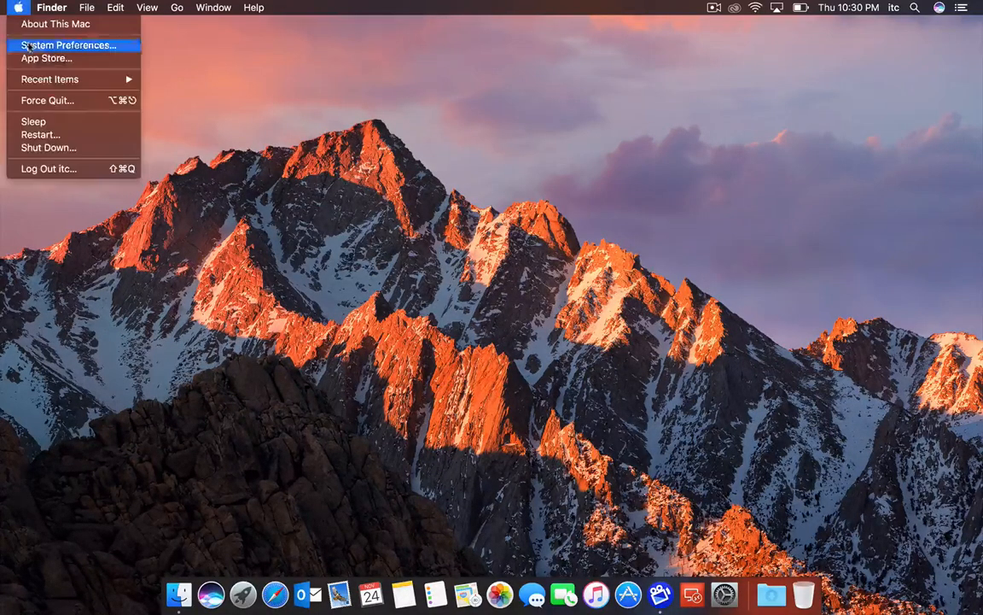
click(68, 45)
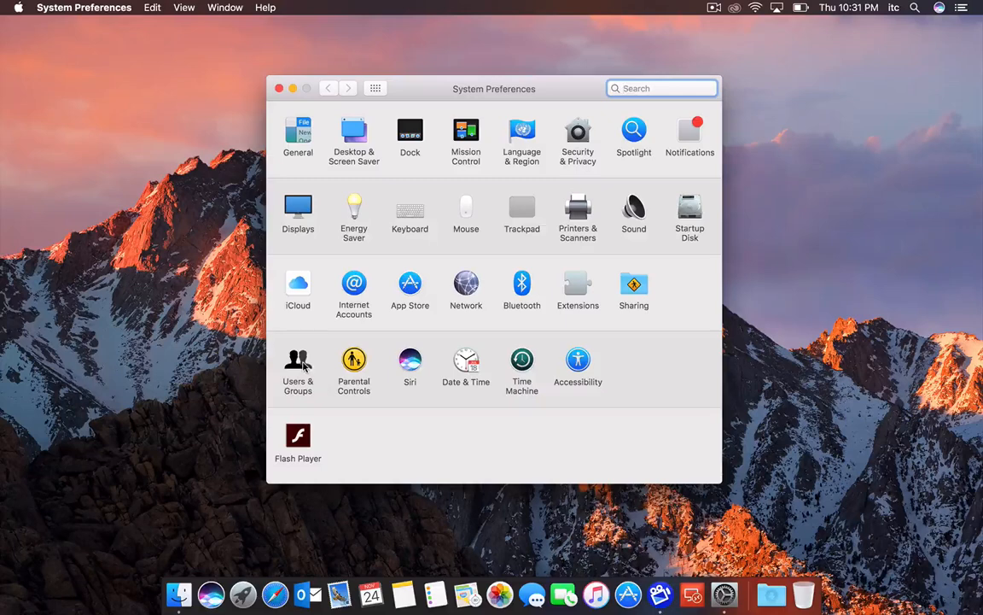
click(297, 368)
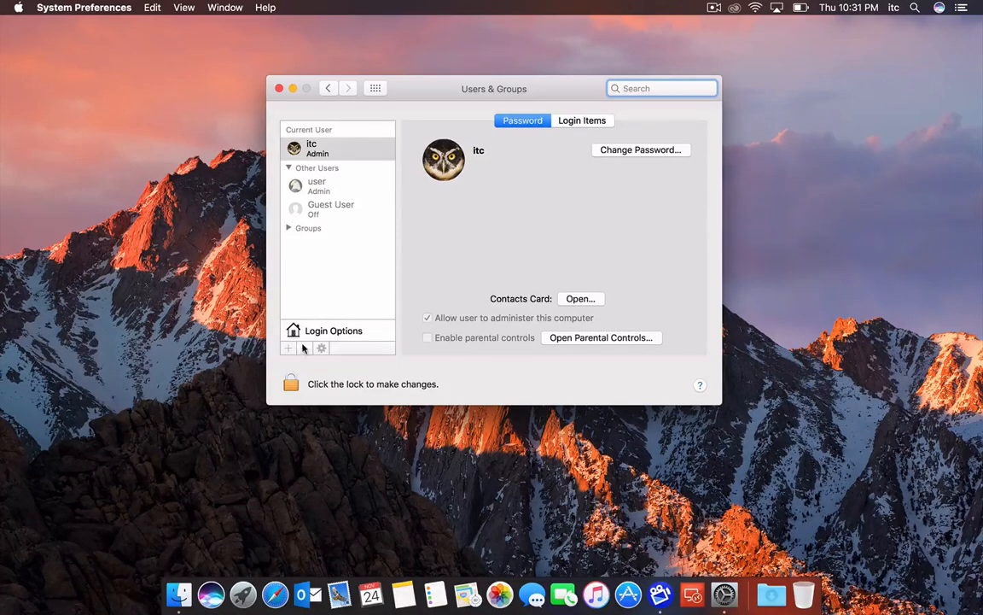
mouse_move(304, 348)
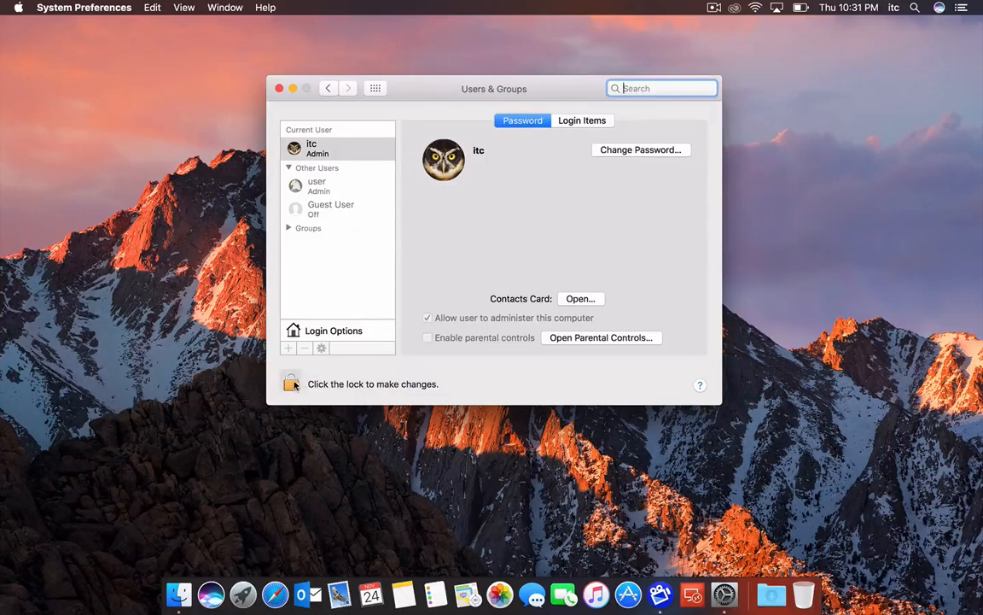
Step: Unlock Users & Groups with the admin password and start a new Standard account
click(292, 383)
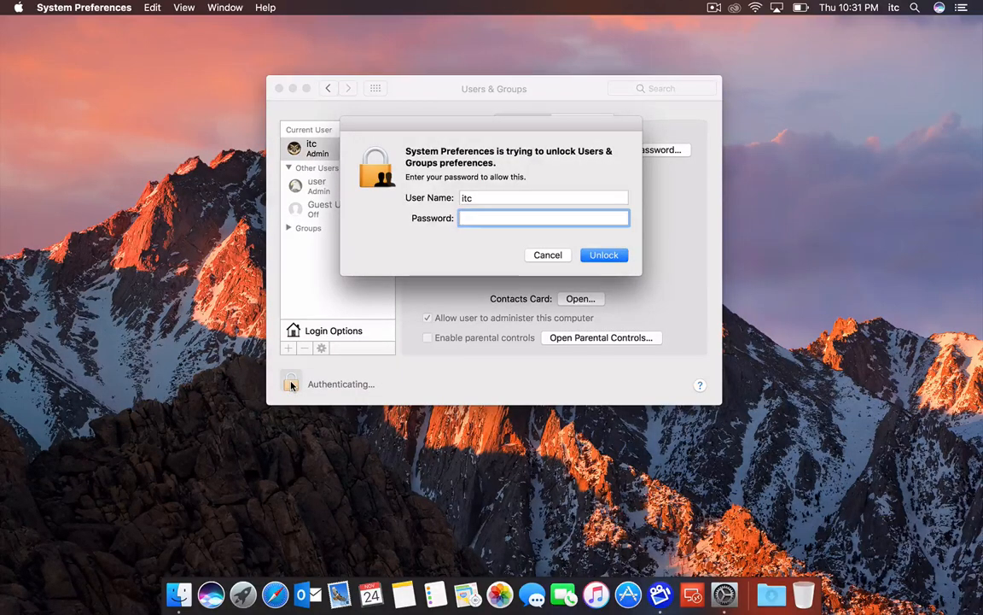
text(•)
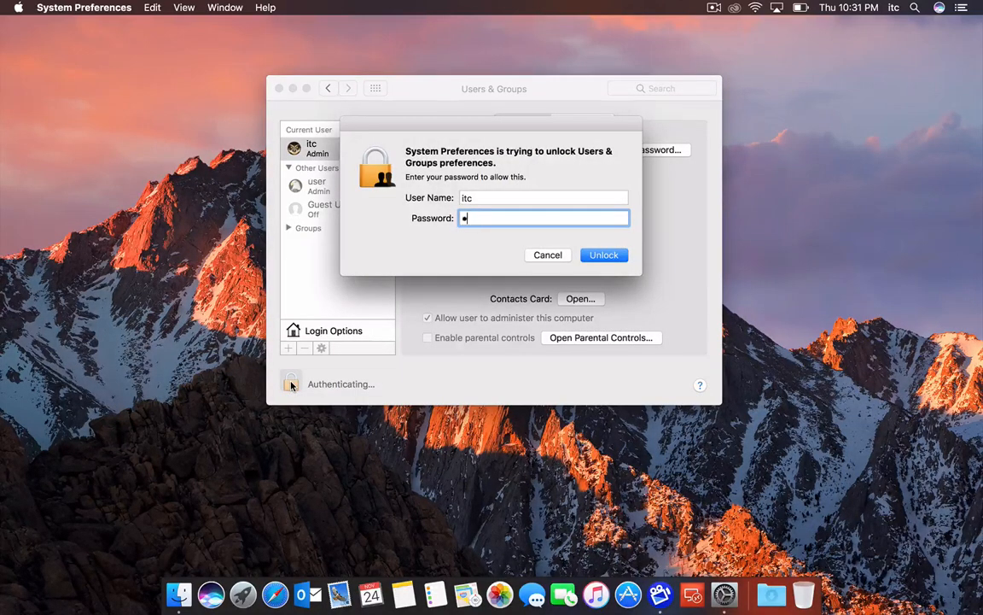
click(604, 255)
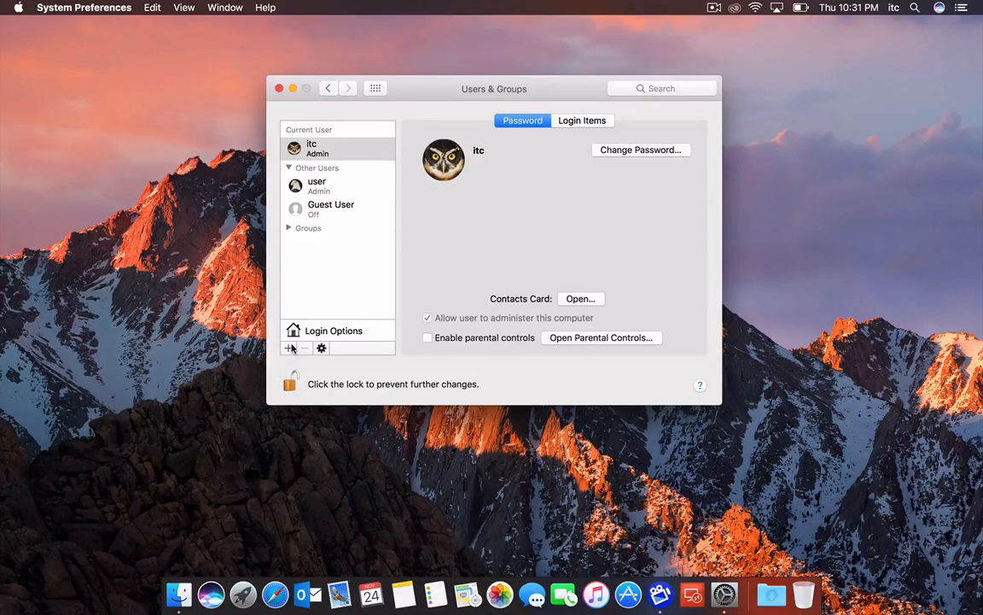
click(293, 348)
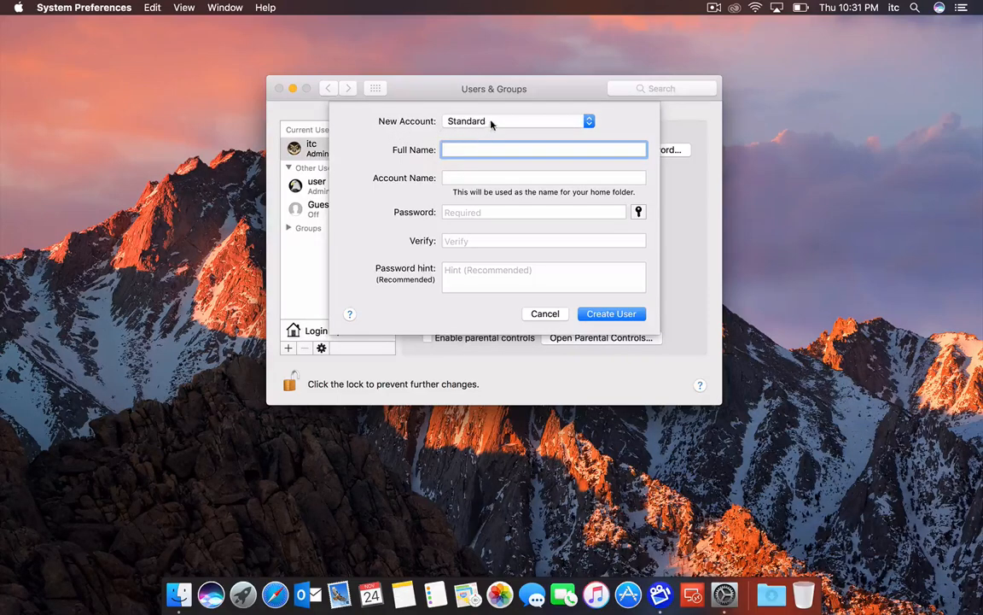
Step: Switch the new account type to Administrator, then back to Standard, leaving fields blank
click(519, 119)
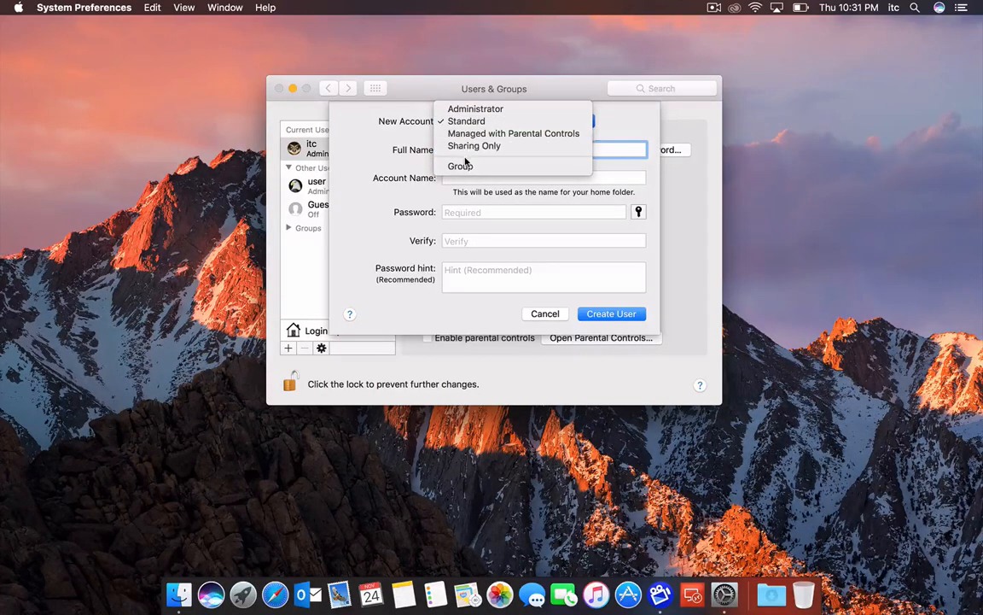
mouse_move(475, 109)
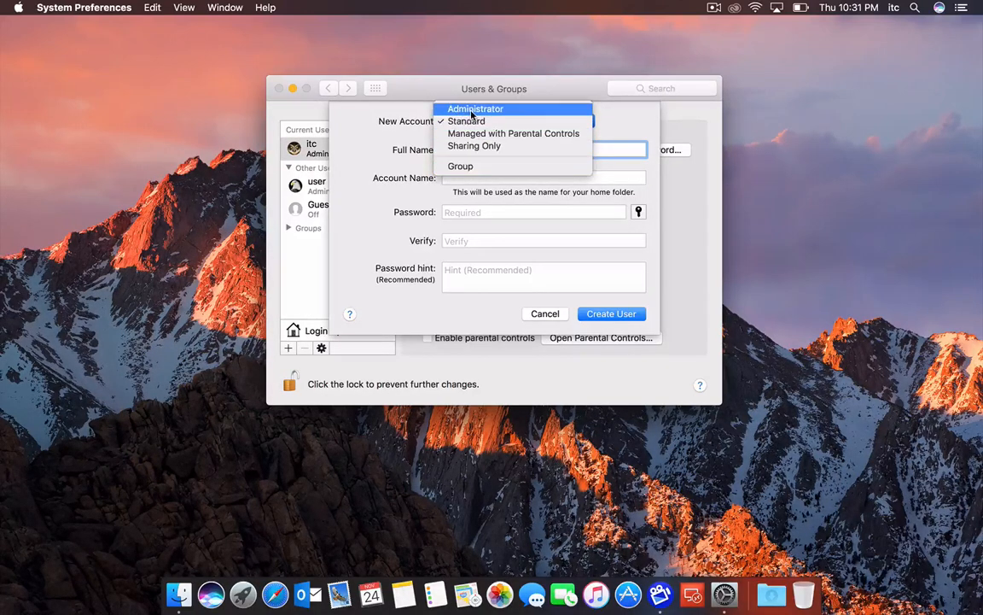
click(475, 110)
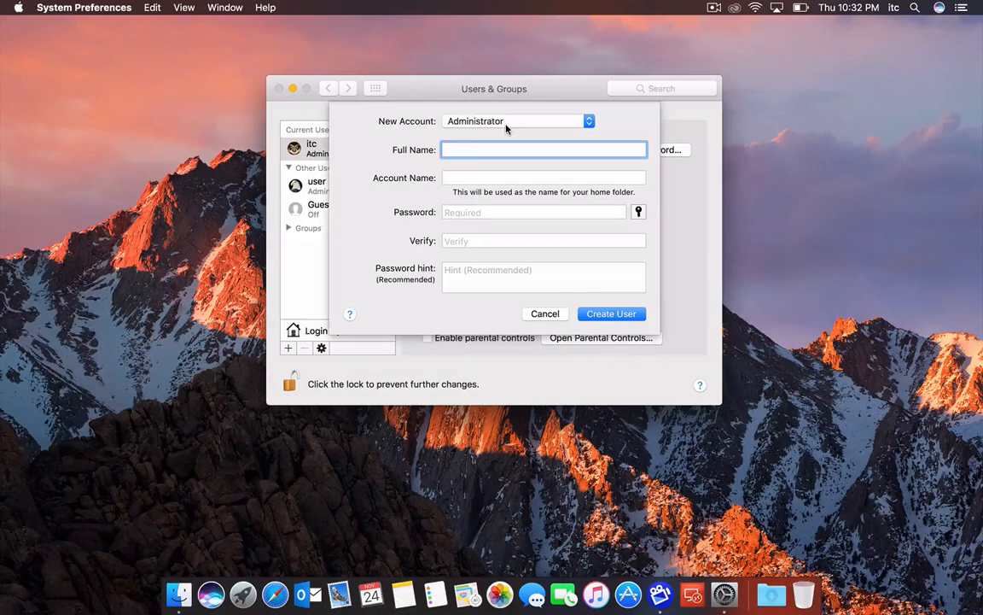
click(542, 150)
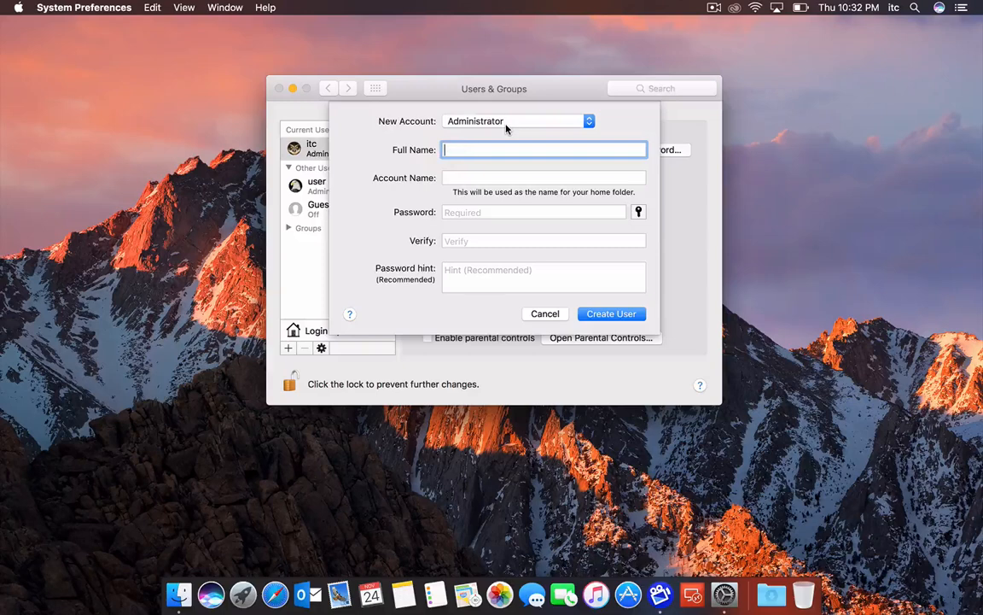
click(515, 120)
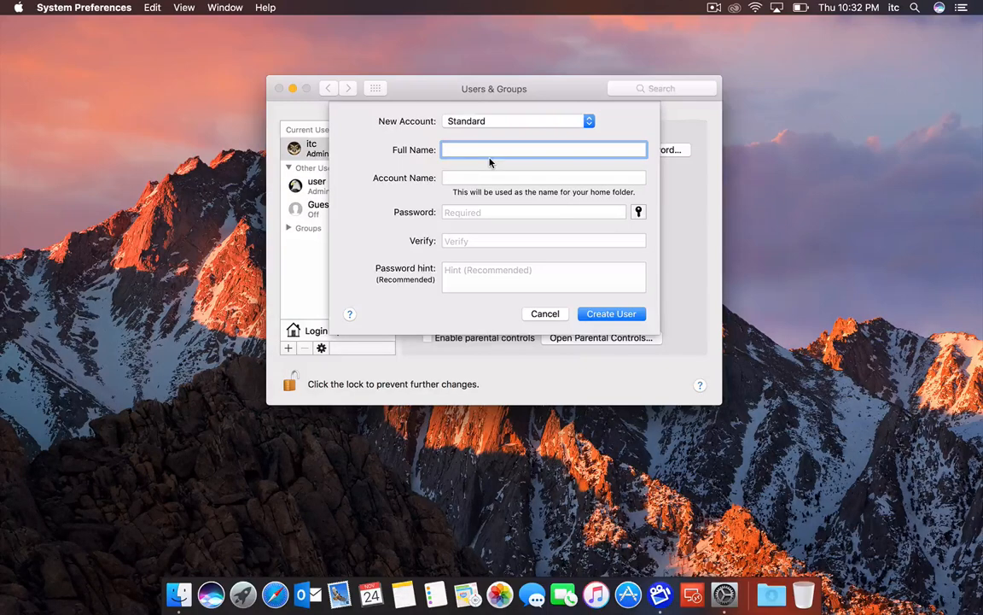
click(543, 150)
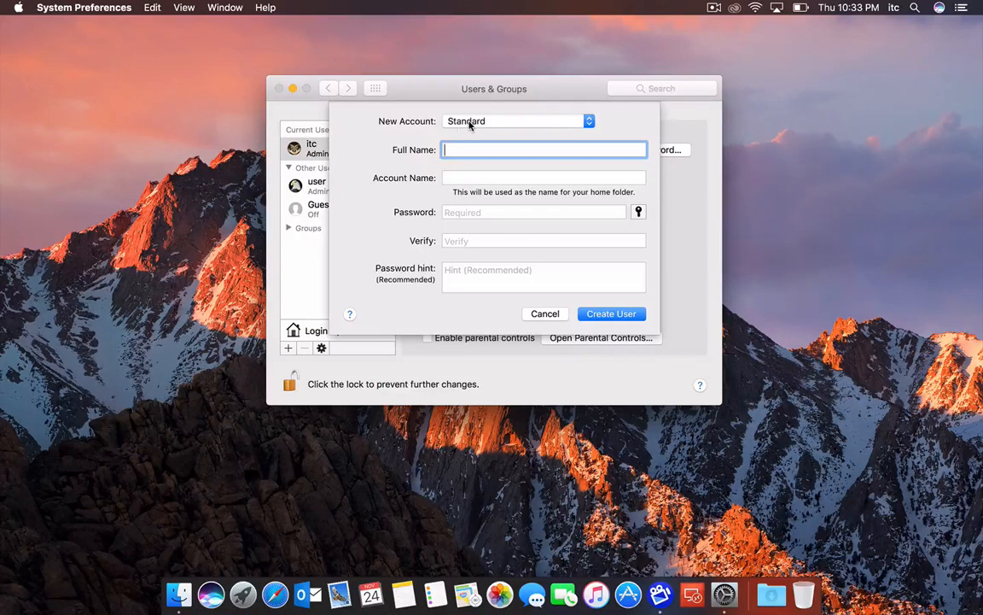
Step: Make the account Managed with Parental Controls, reviewing age ratings and keeping 4+
click(519, 120)
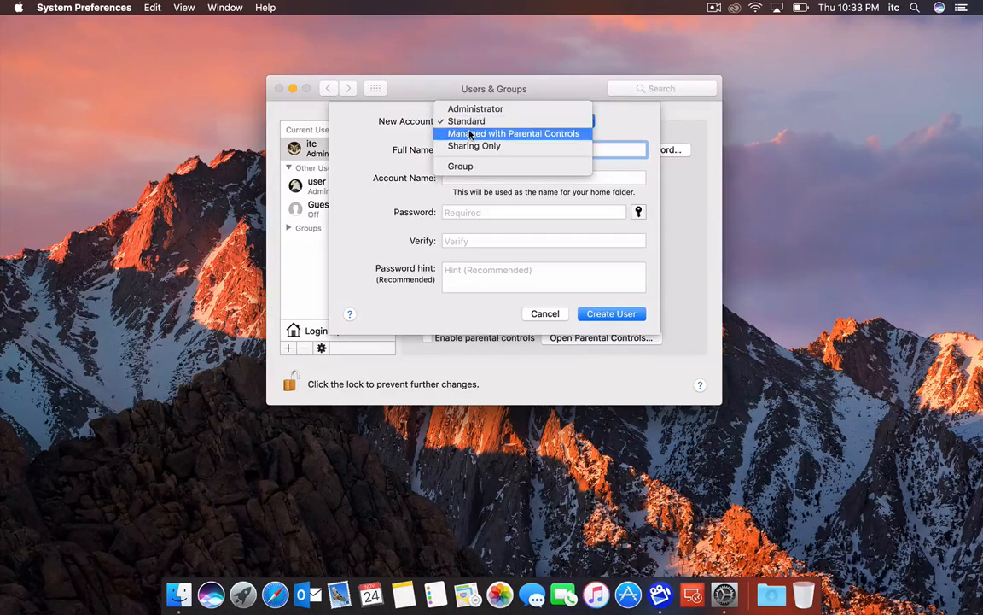
click(512, 133)
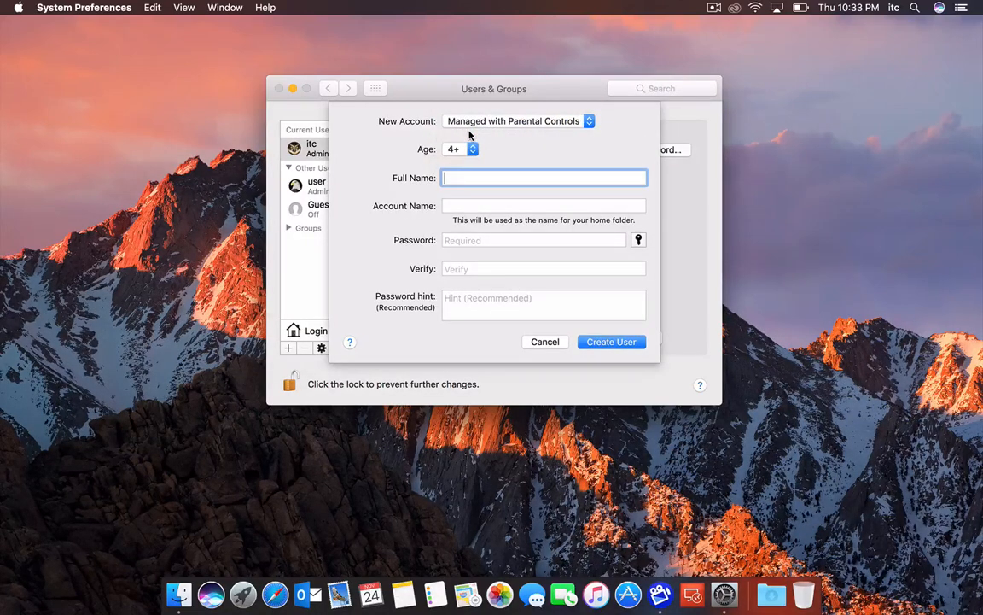
click(461, 148)
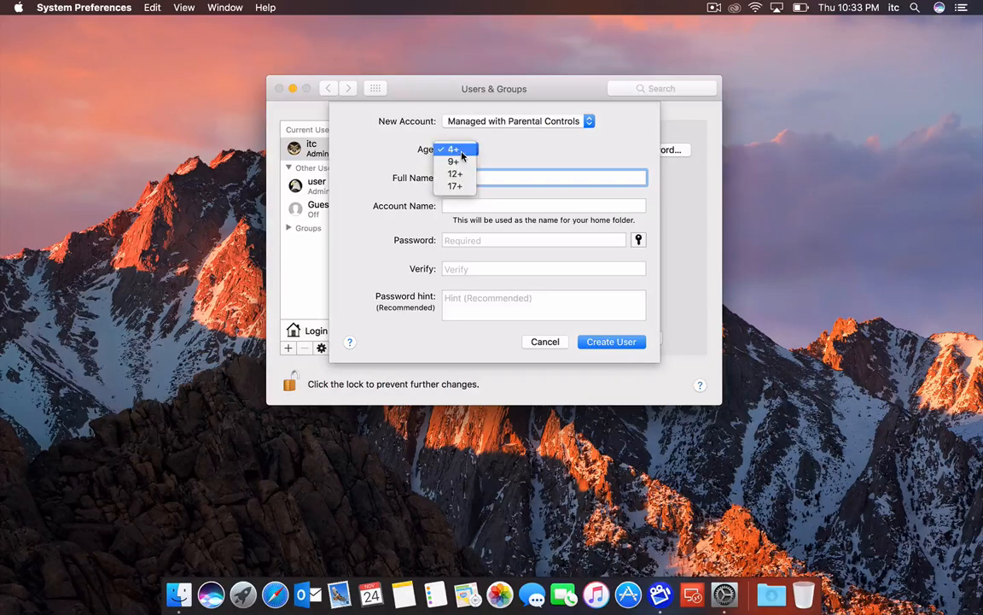
mouse_move(454, 186)
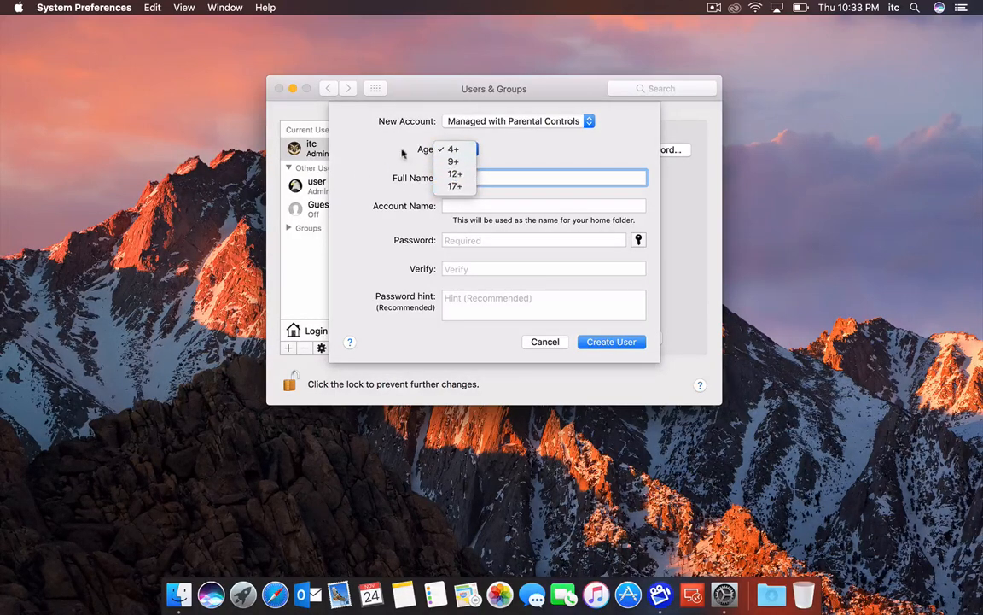
click(454, 149)
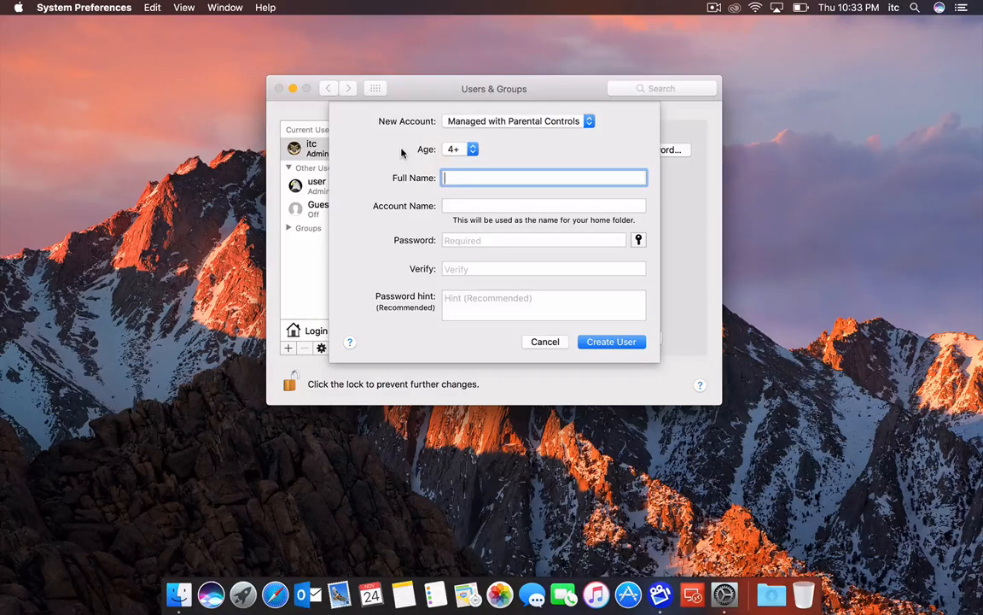
mouse_move(443, 161)
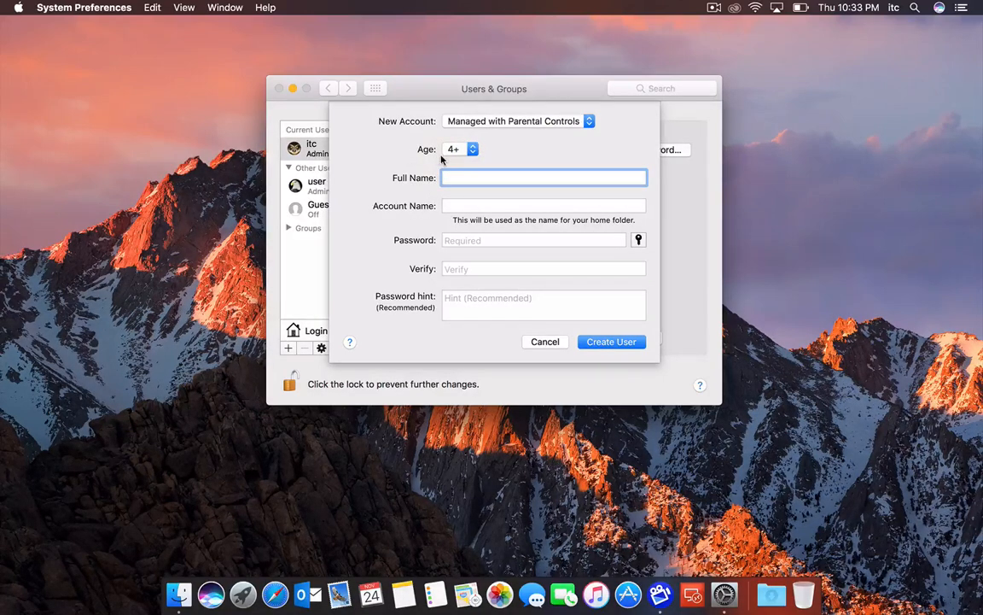
click(460, 149)
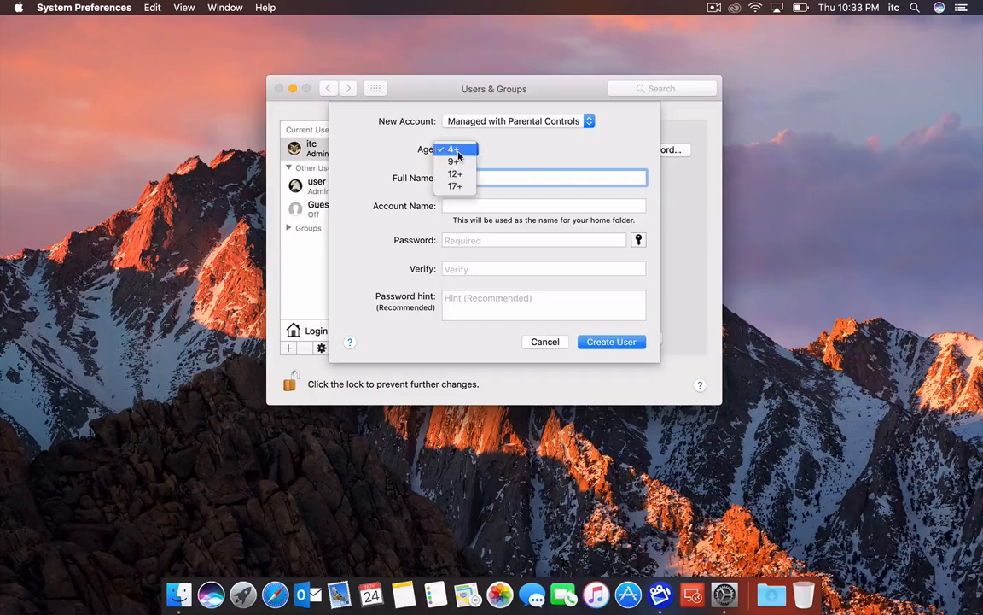
click(454, 150)
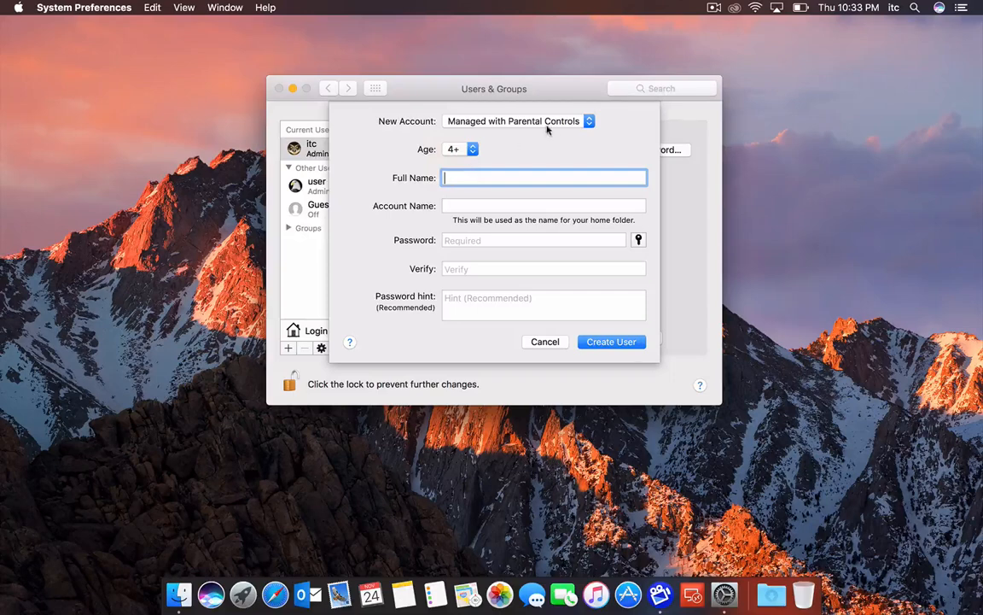
Step: Change the account type to Sharing Only so the age setting disappears
click(519, 119)
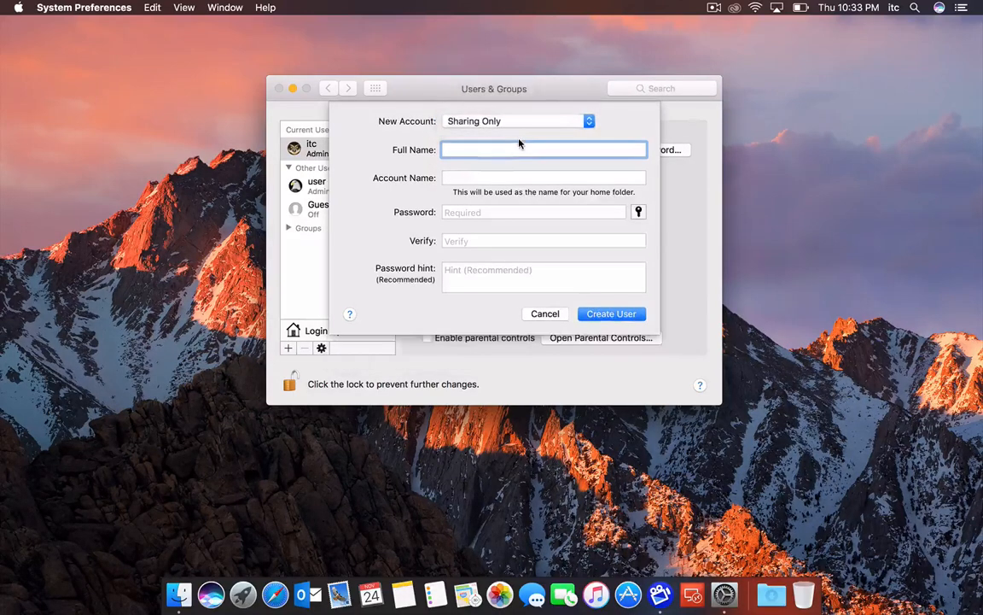
click(543, 150)
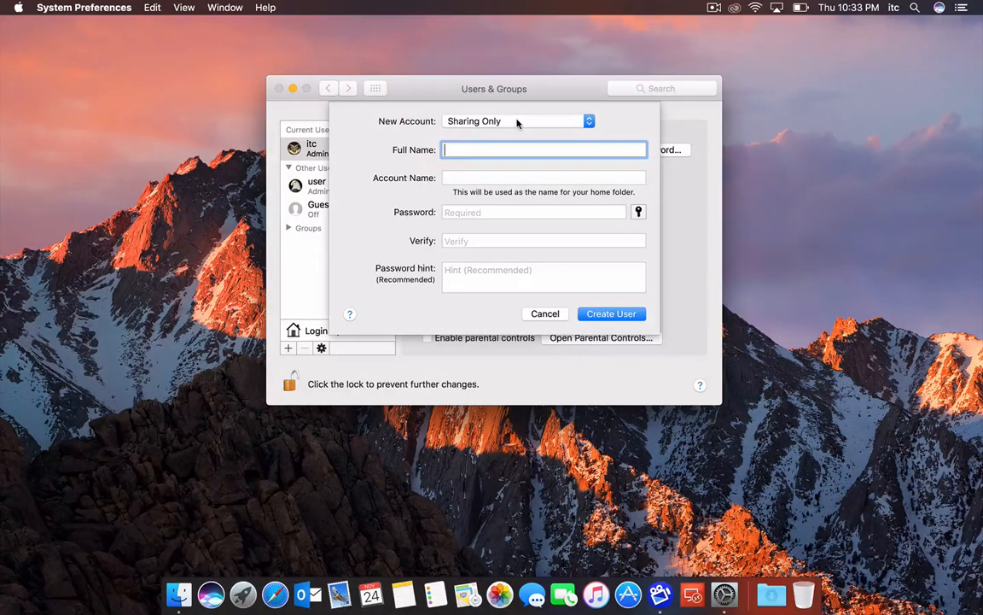
click(516, 119)
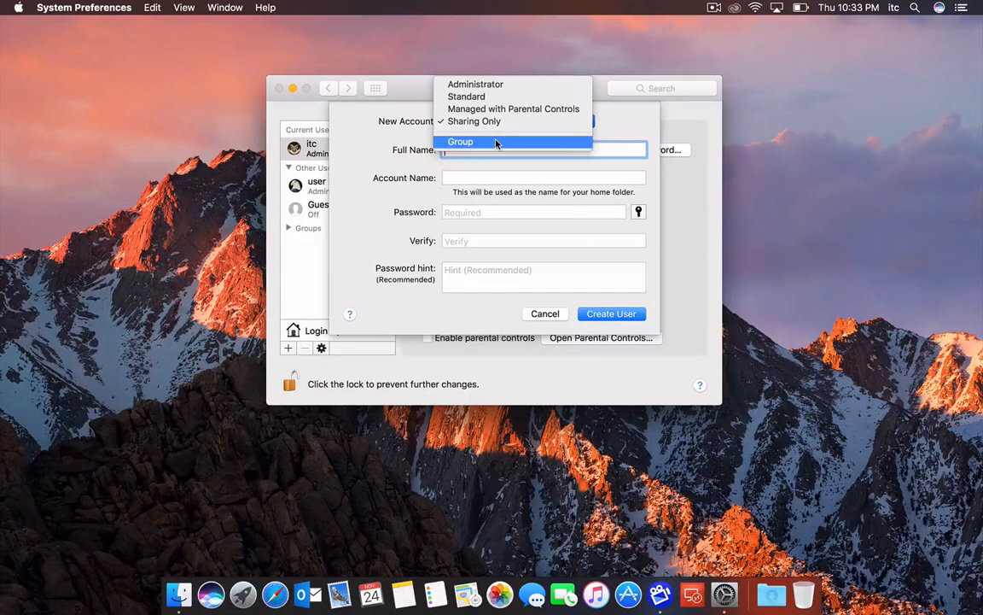
Step: Choose the Group account type, then cancel the form without creating anything
click(461, 141)
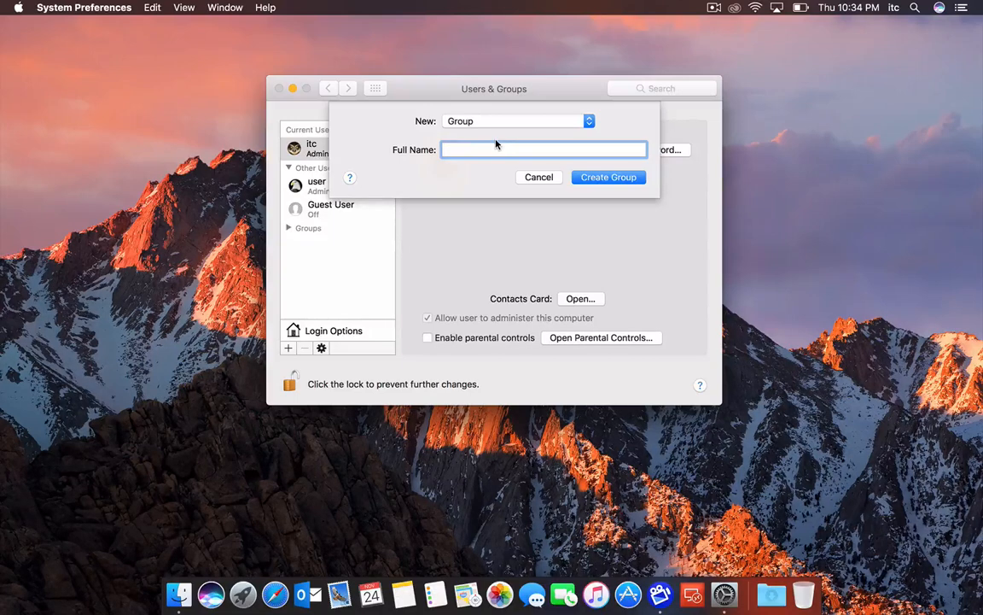
click(543, 150)
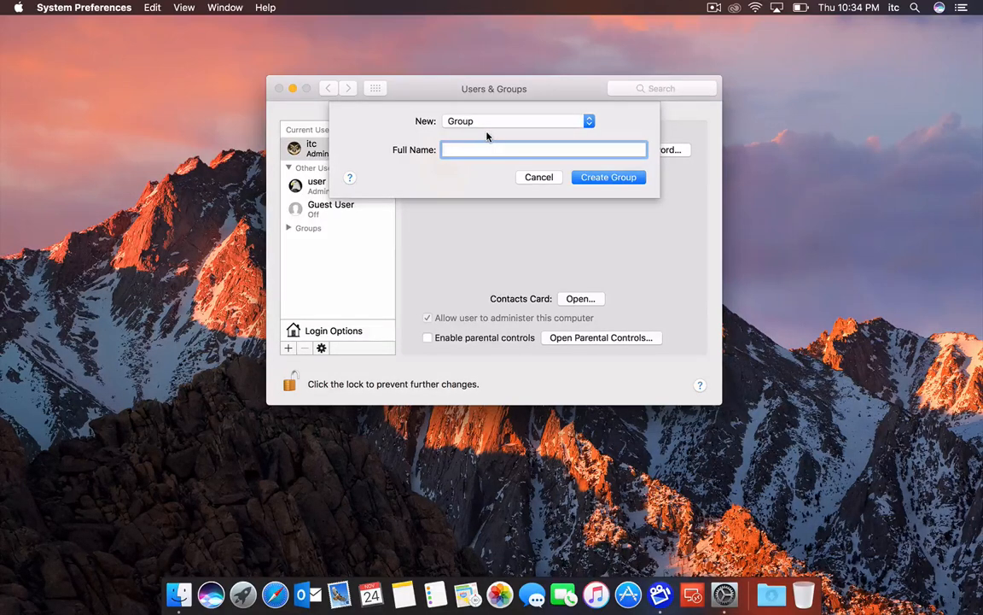
click(515, 120)
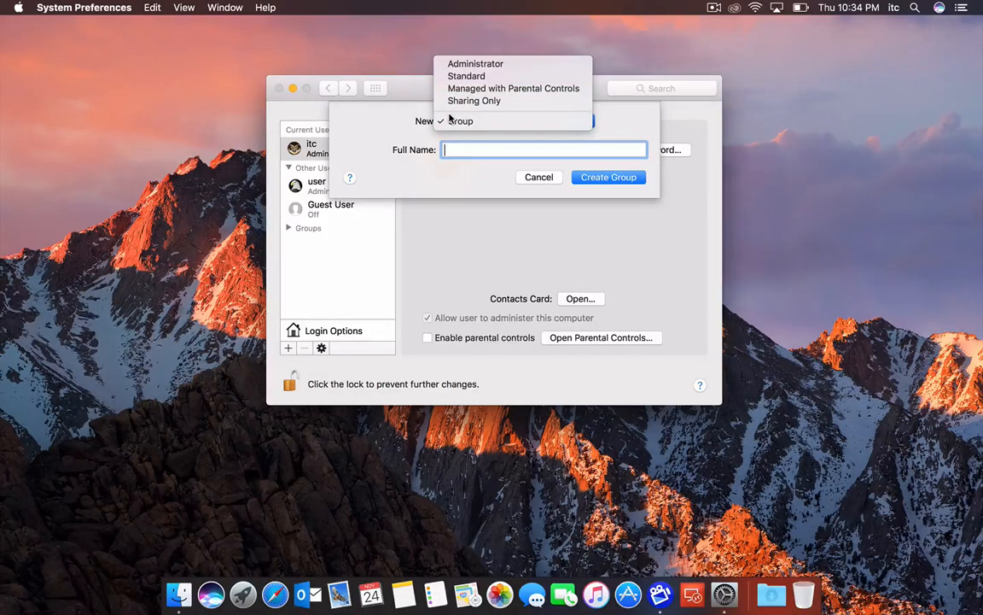
mouse_move(461, 120)
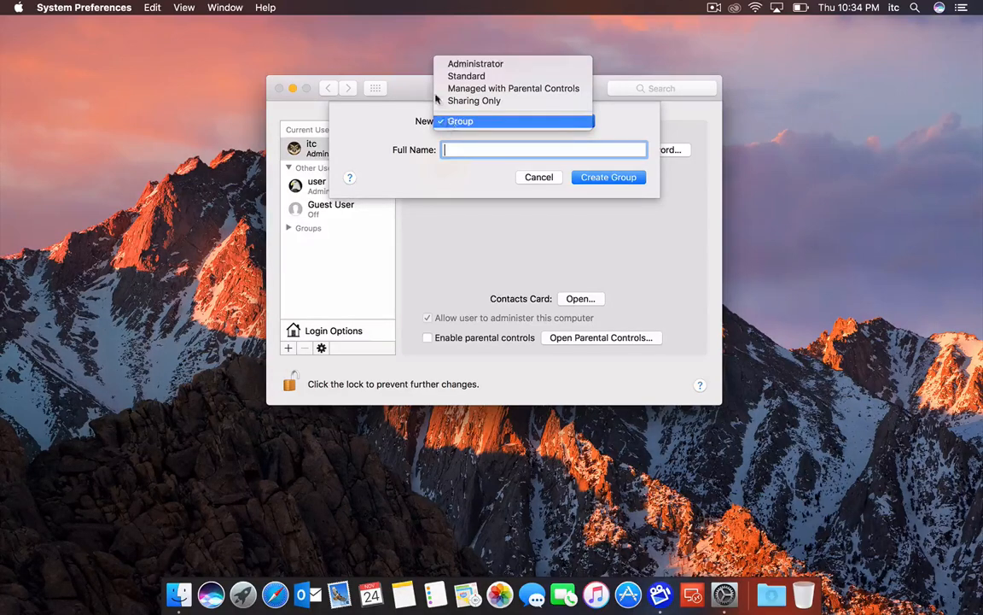
click(459, 120)
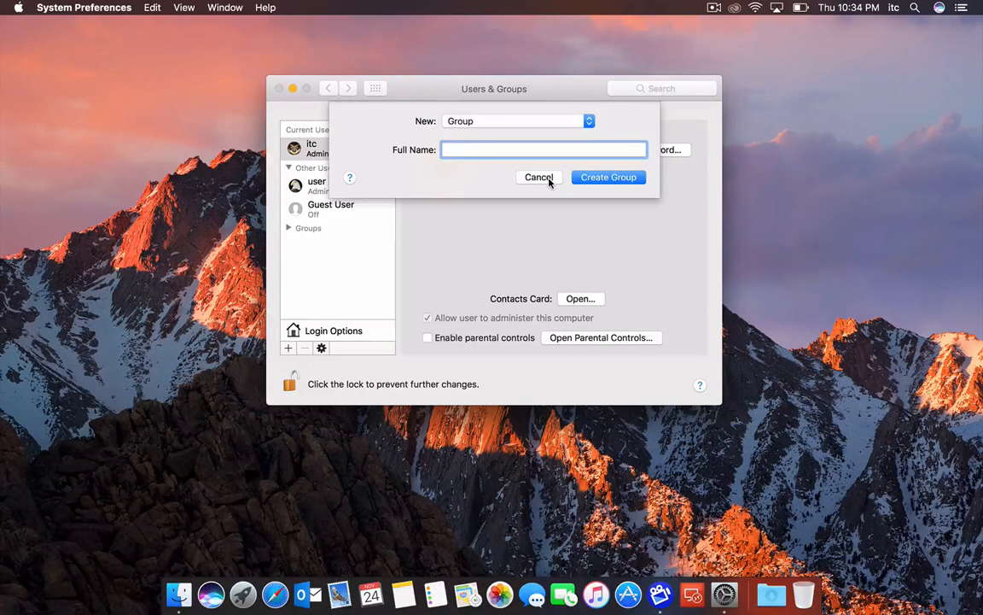
click(540, 176)
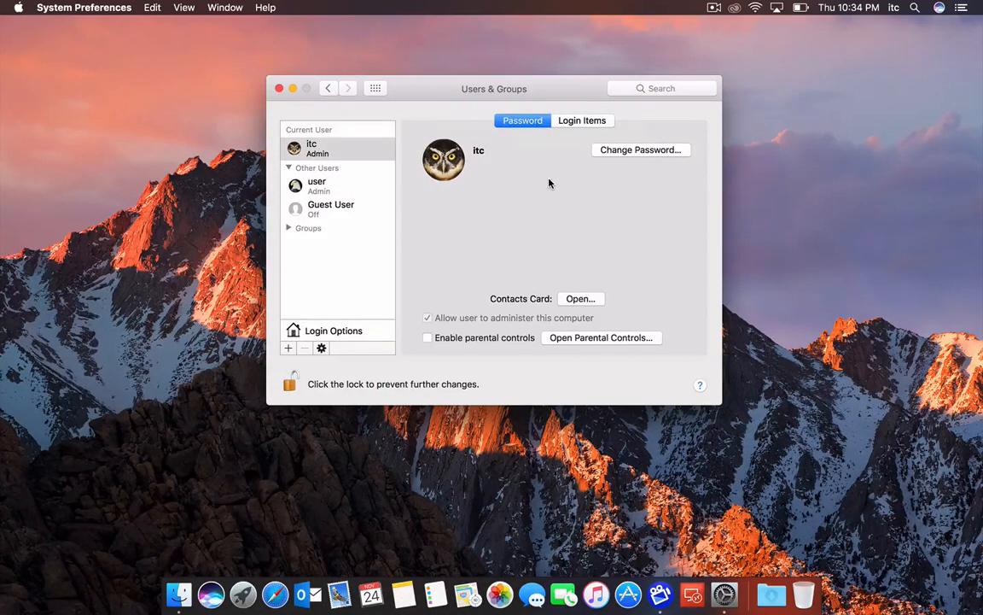